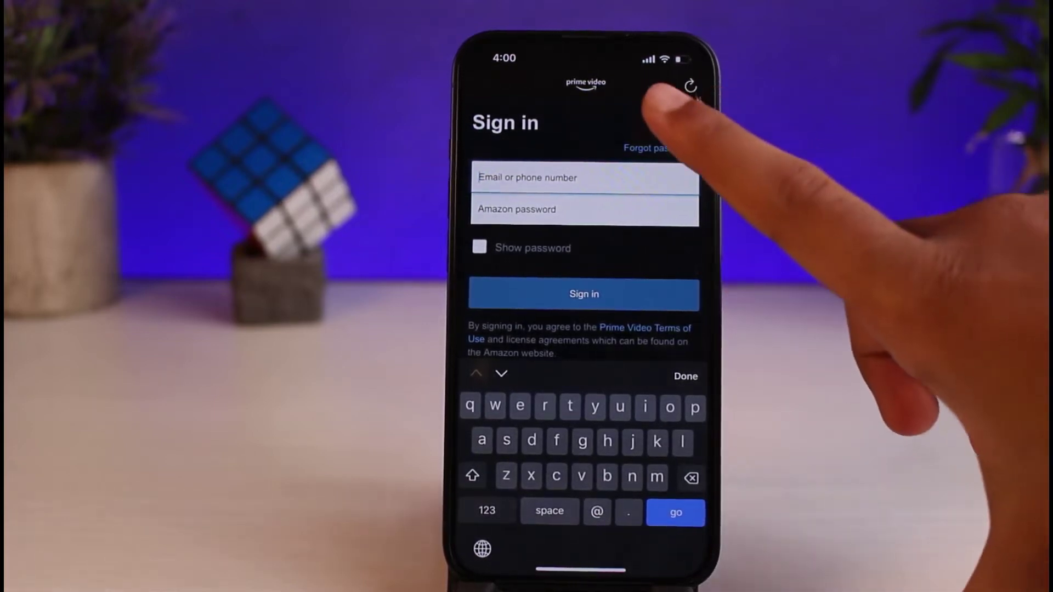
Choose 'Forgot password?' on the Sign in screen.
left_click(647, 149)
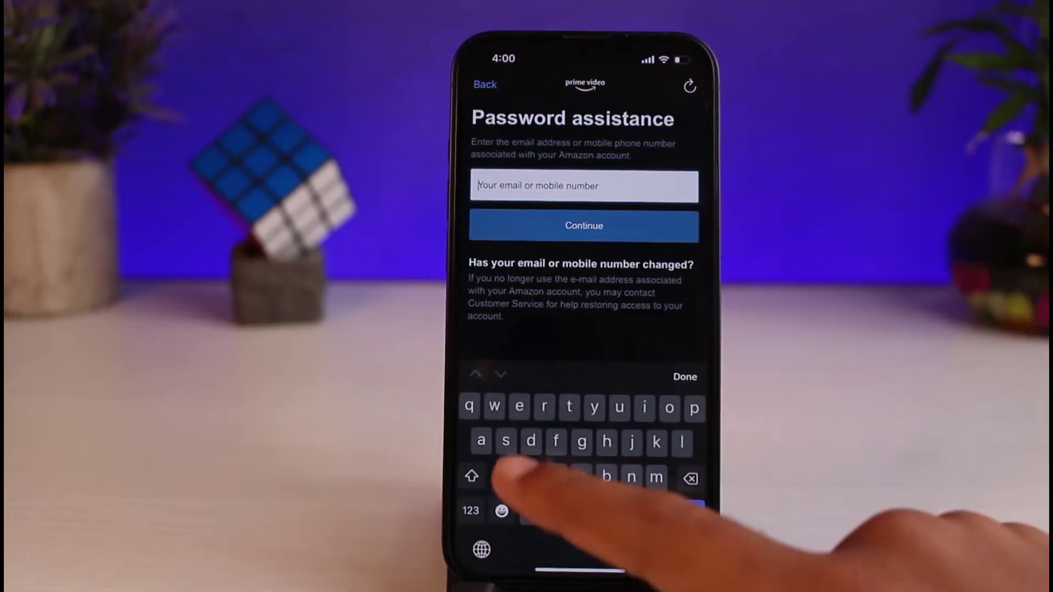
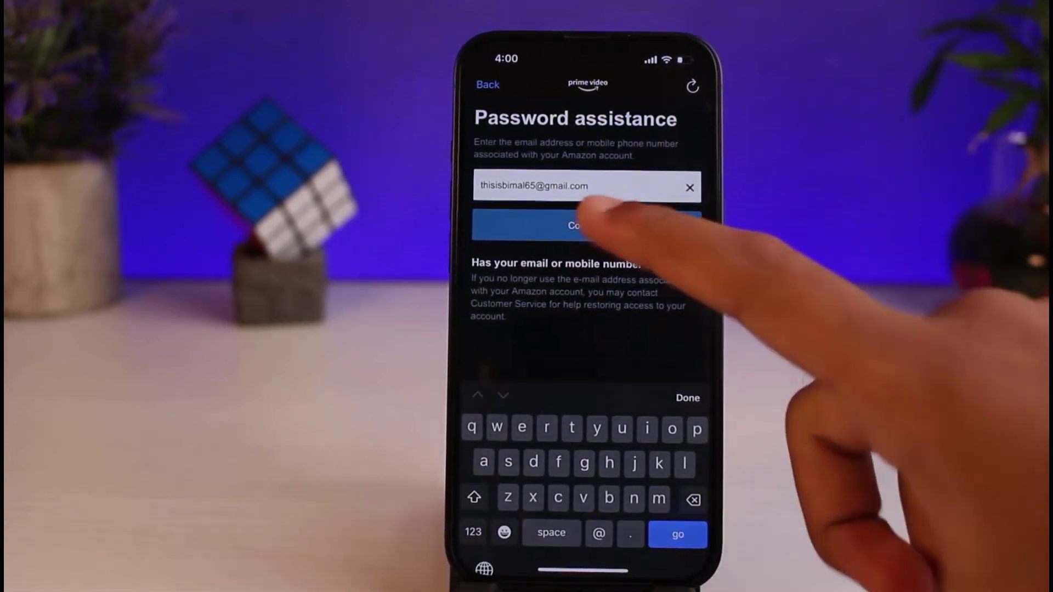
left_click(585, 226)
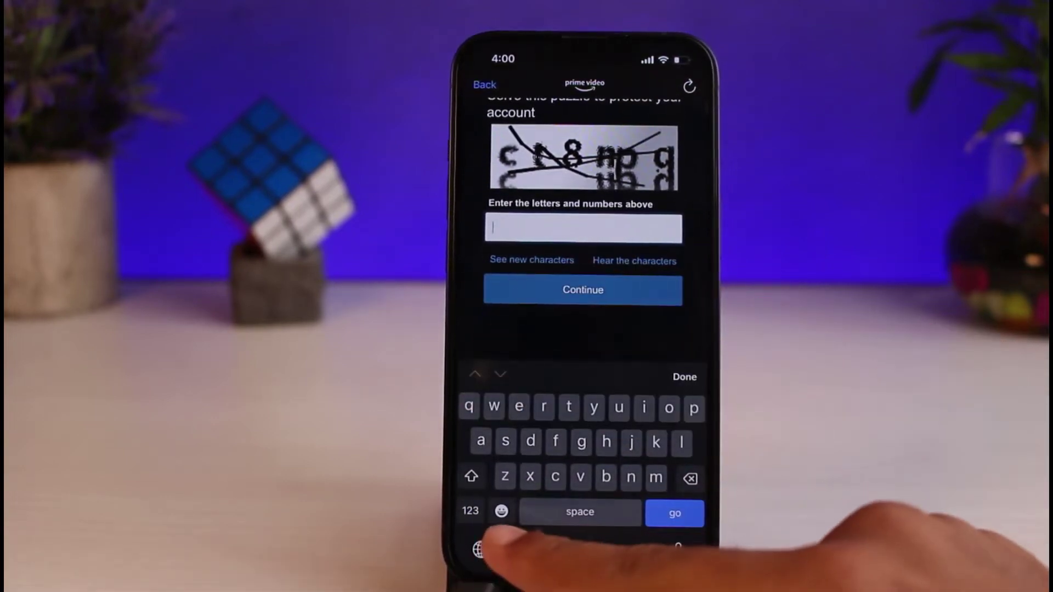
Enter the captcha characters 'ct8npq'.
type("ct8npq")
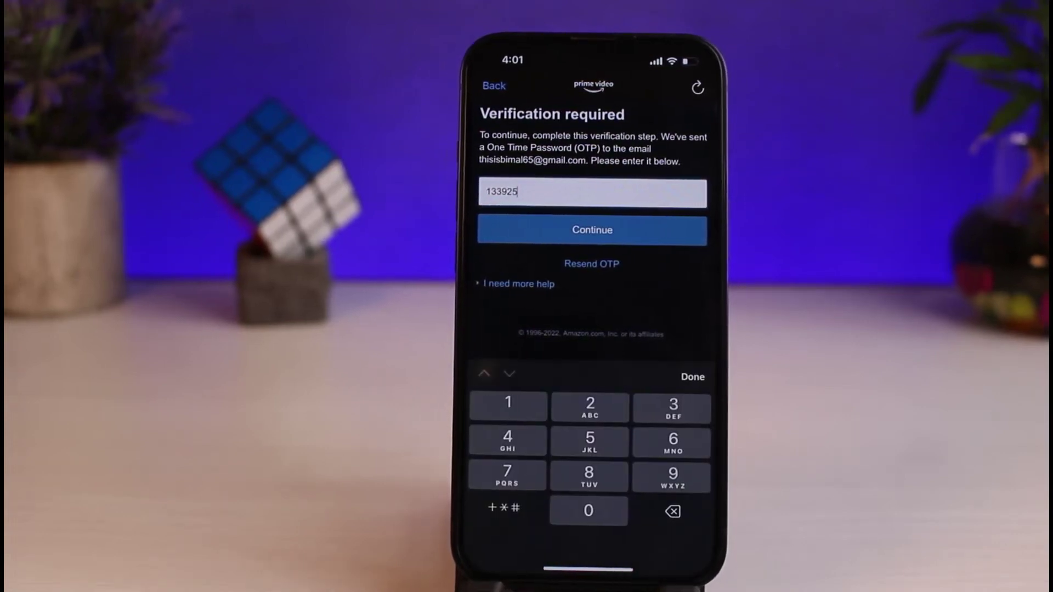
Continue with the emailed one-time password to verify the account.
left_click(693, 377)
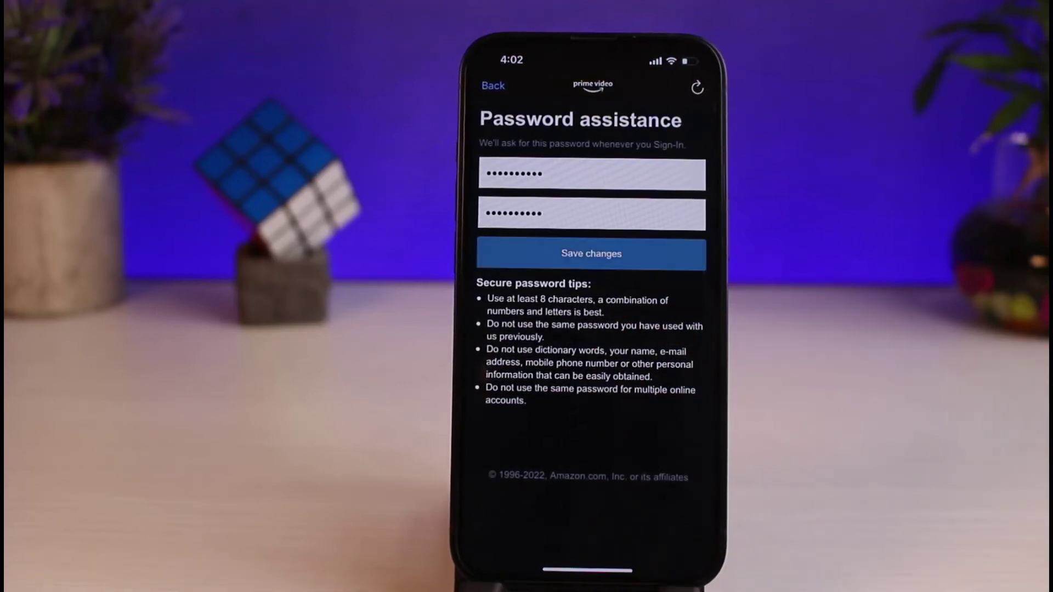
Save the new password entered in both fields.
left_click(591, 253)
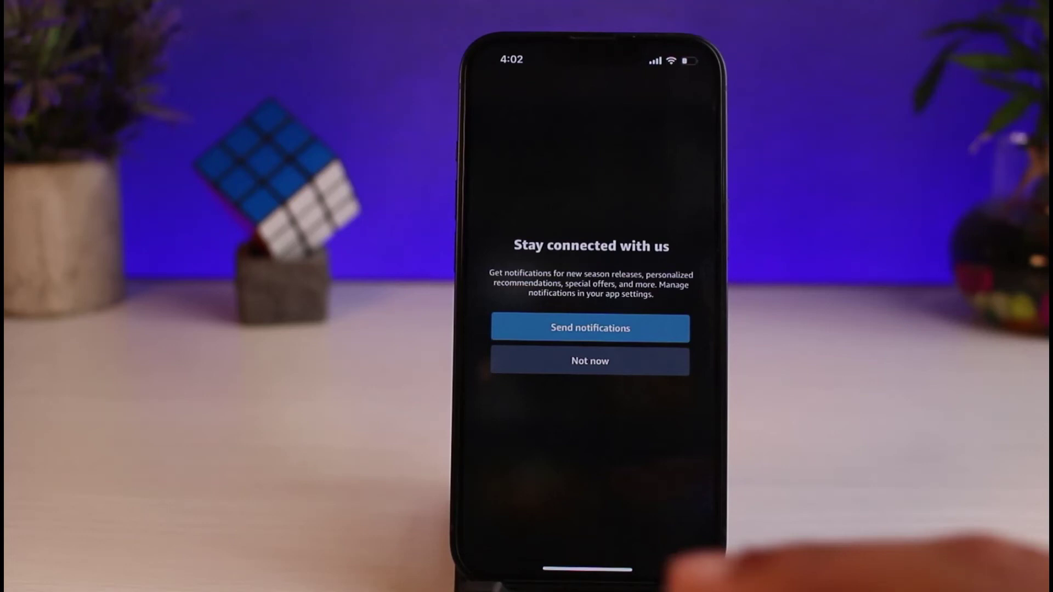
Dismiss the 'Stay connected with us' notifications prompt with Not now.
left_click(590, 361)
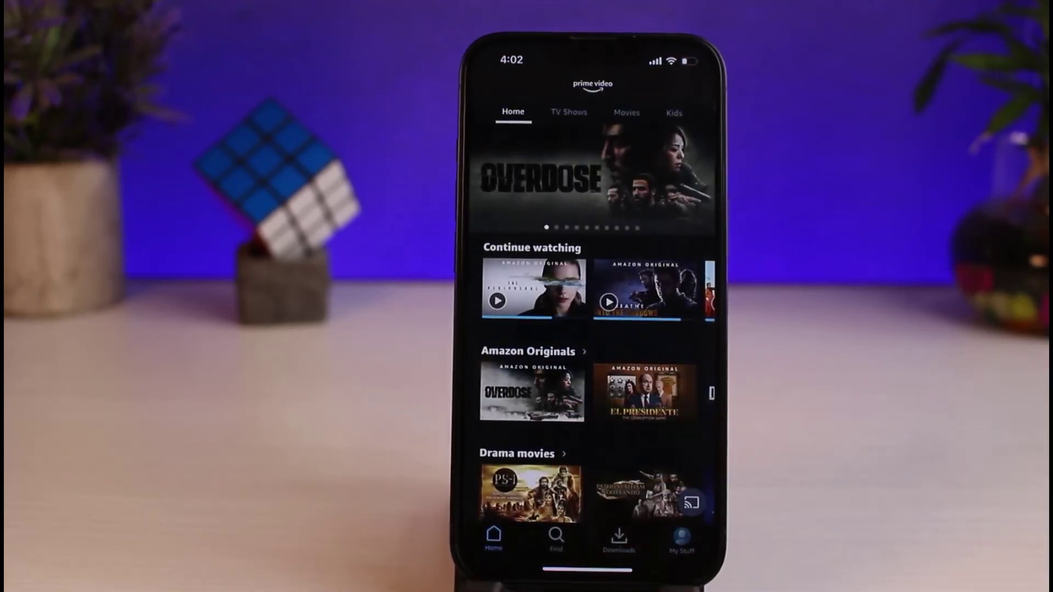